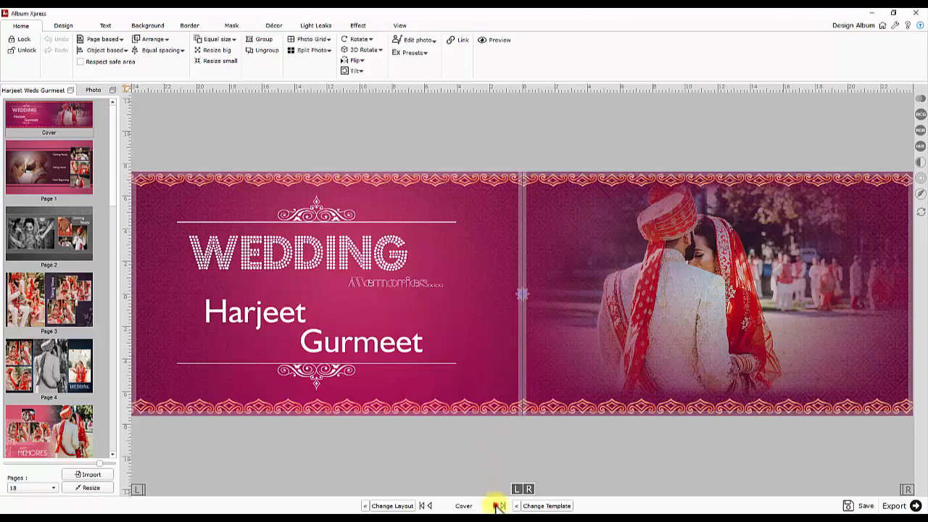
Link the top-right Getting Ready photo on page 1 to Page2
{"action": "left_click", "coordinate": [495, 505]}
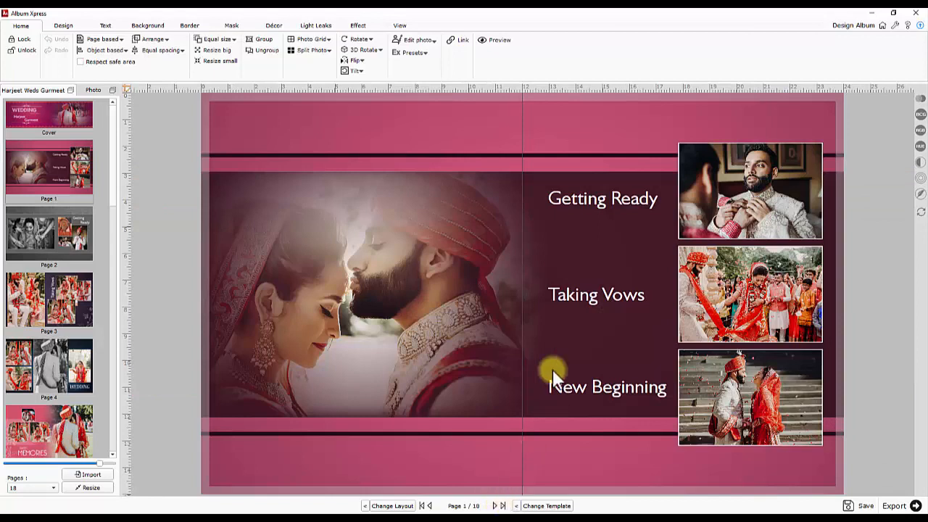
{"action": "mouse_move", "coordinate": [596, 249]}
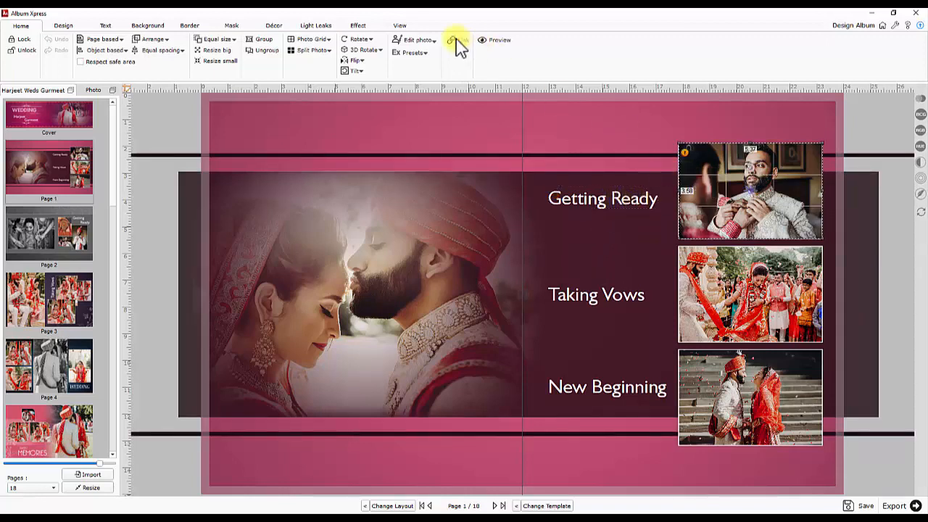
{"action": "left_click", "coordinate": [456, 42]}
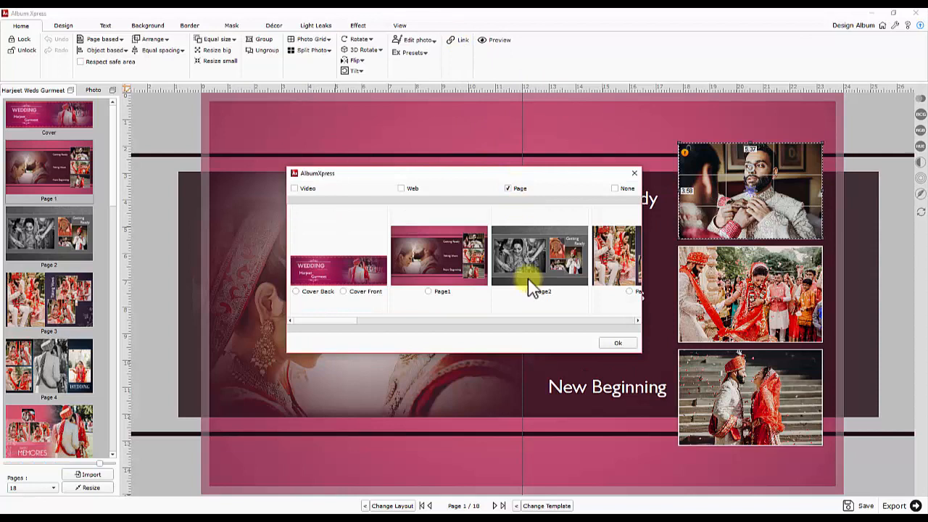
{"action": "left_click", "coordinate": [617, 343]}
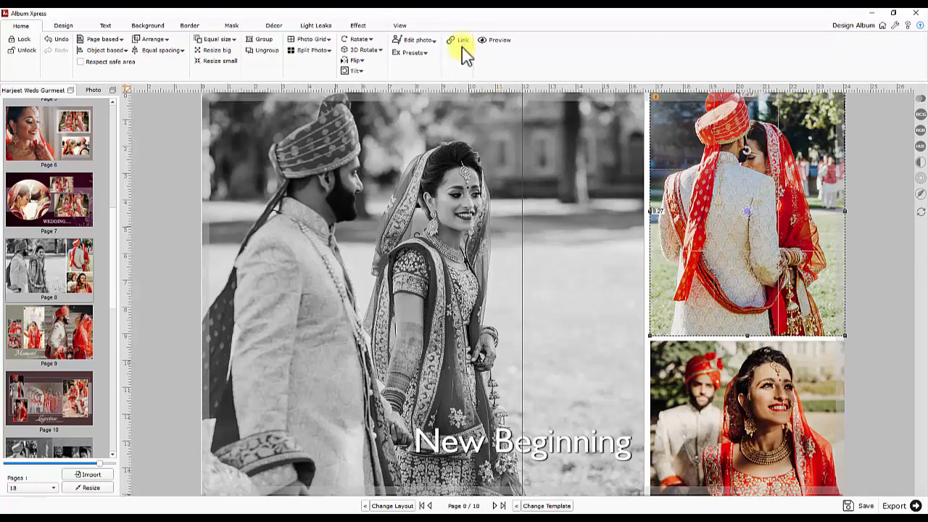
Link the page 8 couple photo to Harjeet-Gurmeet's Wedding Video.mp4 from the Wedding Video folder
{"action": "left_click", "coordinate": [461, 40]}
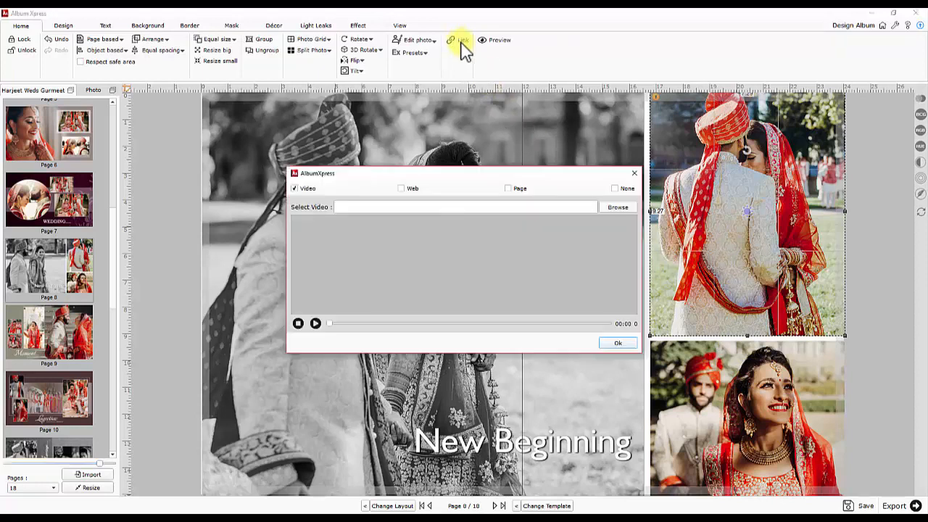
{"action": "left_click", "coordinate": [617, 207]}
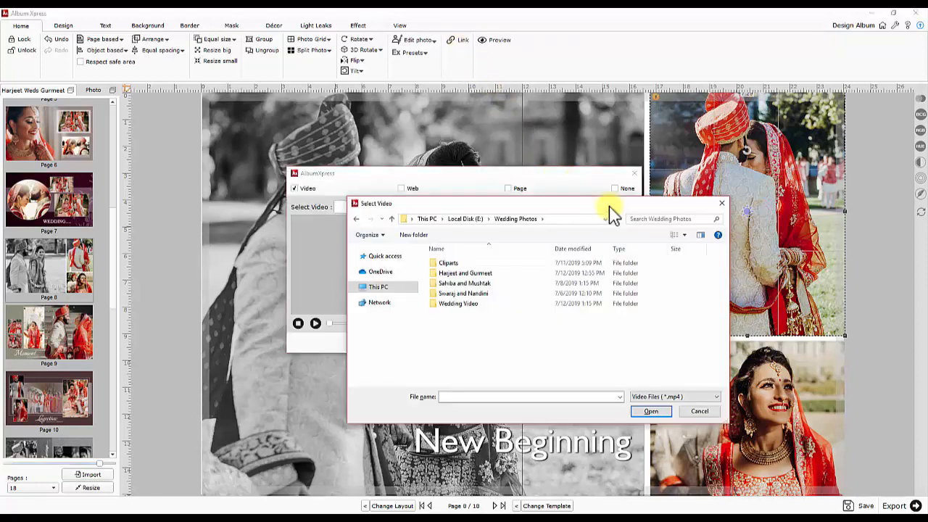
{"action": "left_click", "coordinate": [458, 303]}
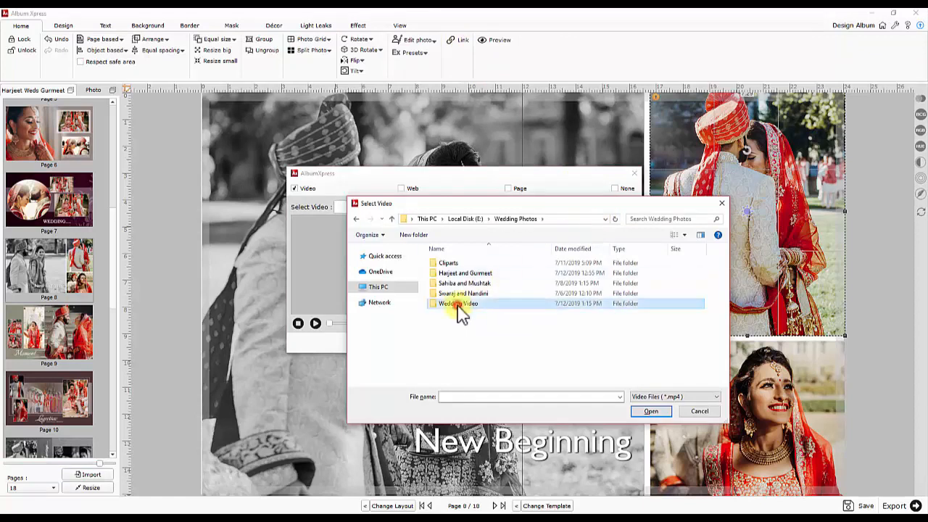
{"action": "double_click", "coordinate": [458, 303]}
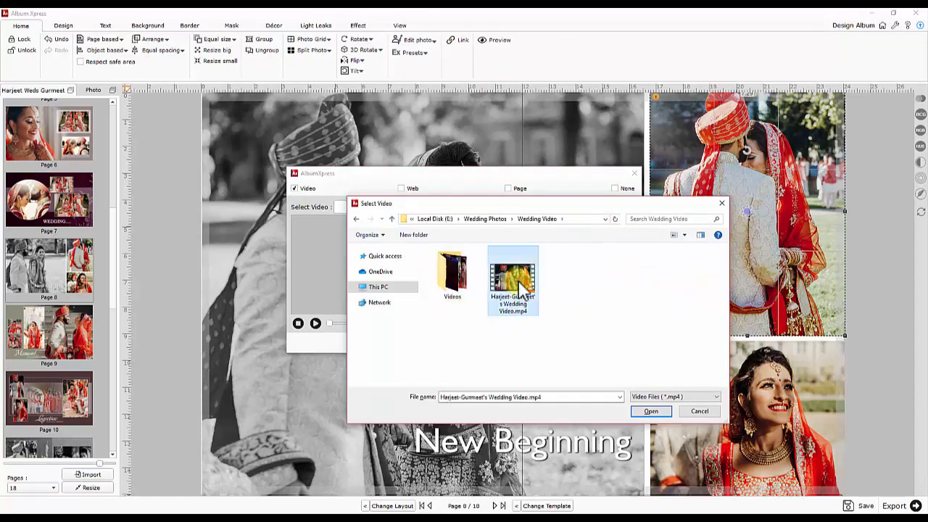
{"action": "left_click", "coordinate": [650, 411]}
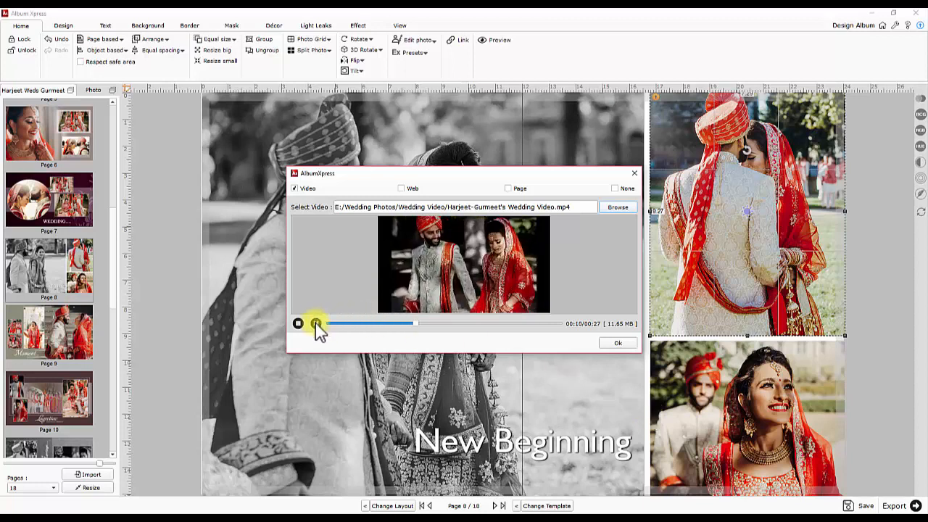
{"action": "left_click", "coordinate": [617, 343]}
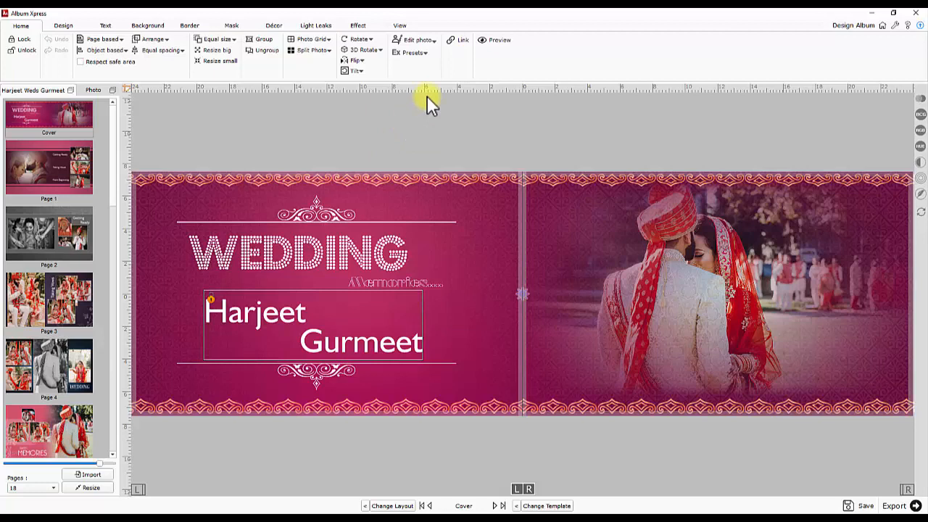
{"action": "left_click", "coordinate": [463, 40]}
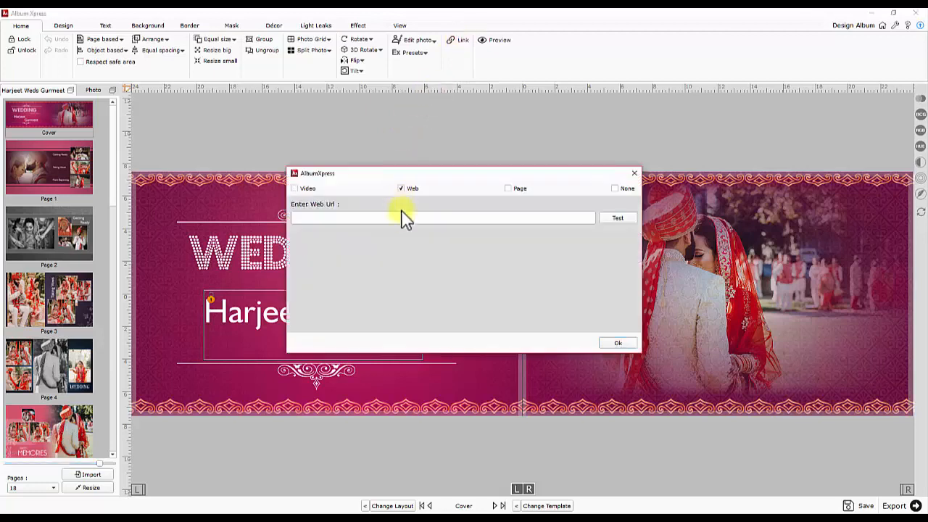
{"action": "type", "text": "https://www.dgflick.in/product/album-xpress/"}
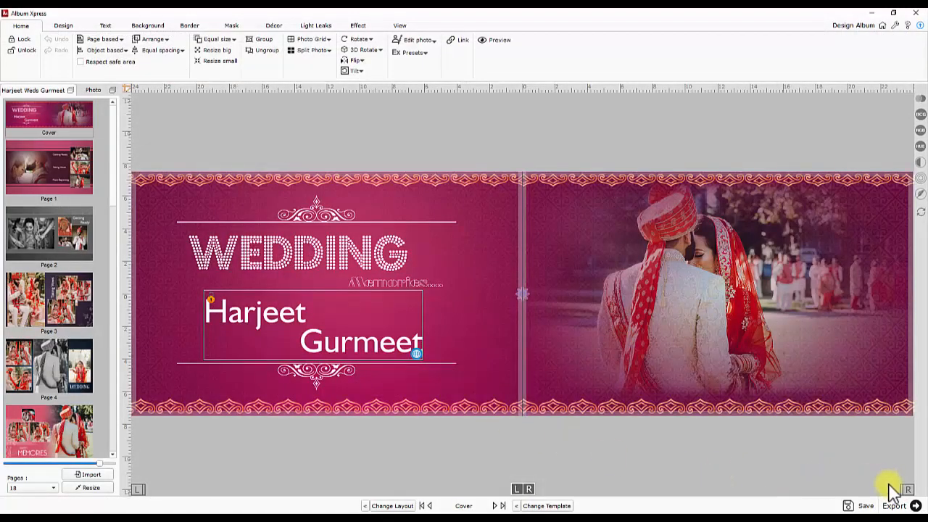
Export the album and bring up the Publish eAlbum+ size options
{"action": "left_click", "coordinate": [893, 505]}
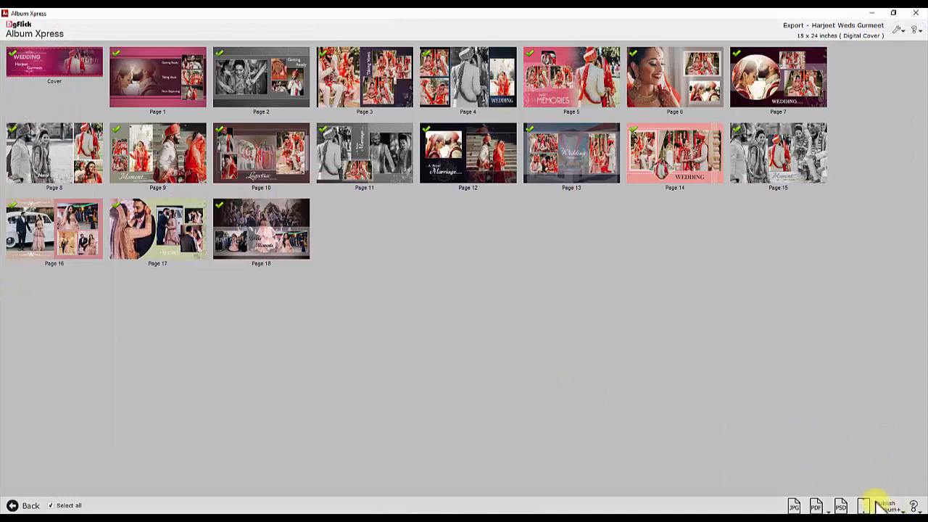
{"action": "mouse_move", "coordinate": [375, 221]}
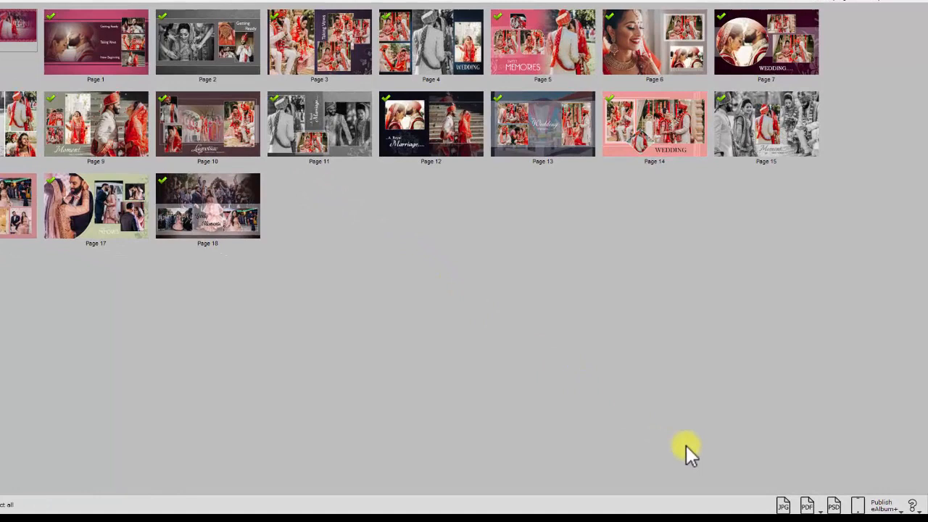
{"action": "left_click", "coordinate": [879, 504]}
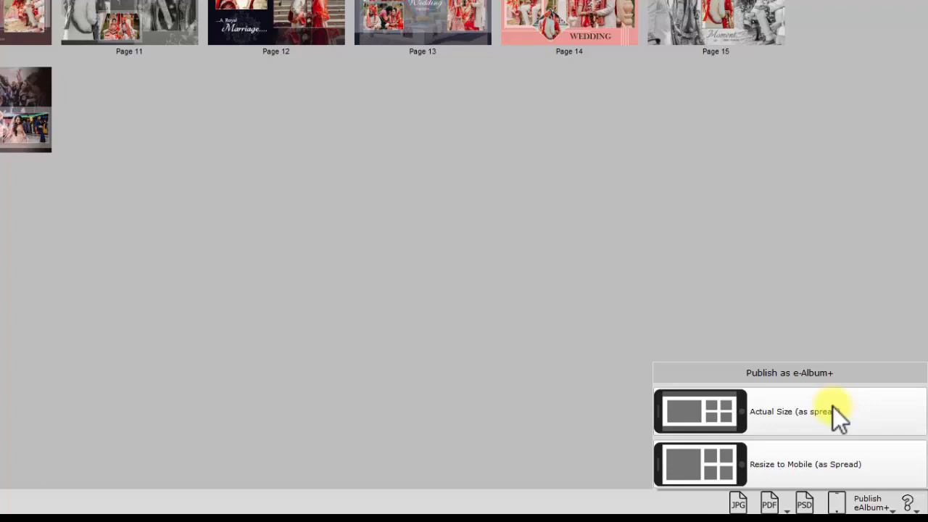
{"action": "mouse_move", "coordinate": [881, 471]}
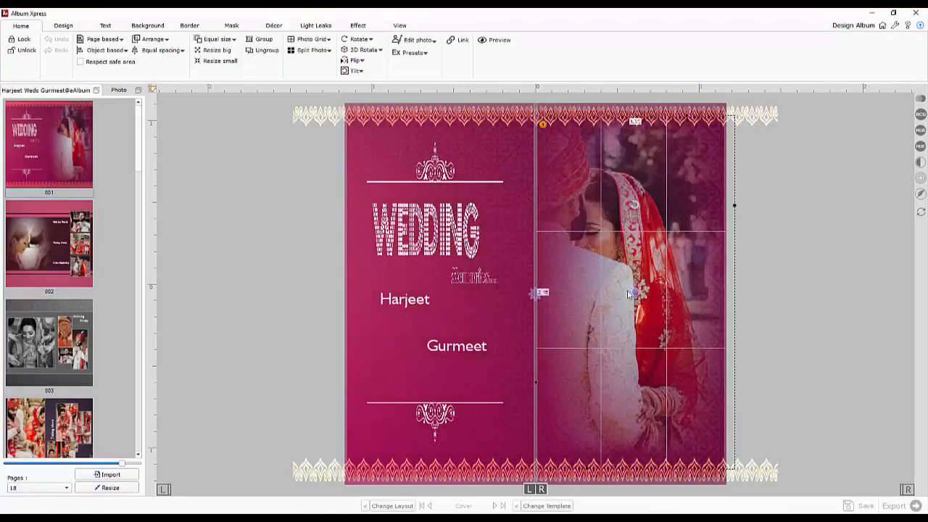
Save the eAlbum project as 'Harjeet and Gurmeet' in My Albums
{"action": "left_click", "coordinate": [864, 505]}
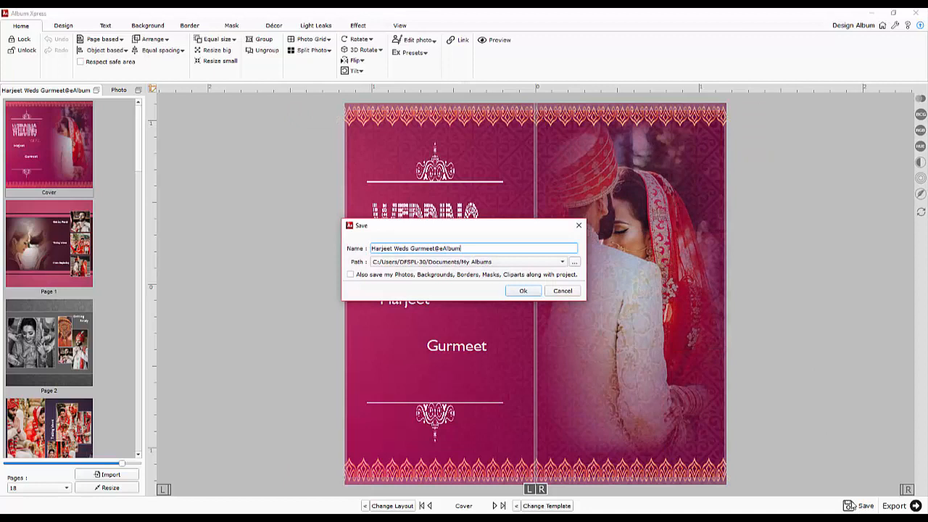
{"action": "type", "text": "Harjeet and Gurmeet"}
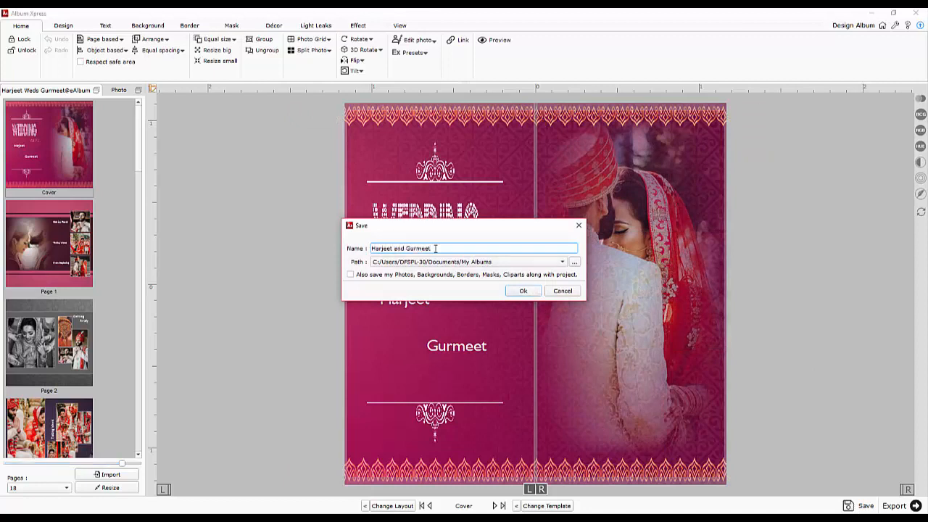
{"action": "left_click", "coordinate": [522, 290]}
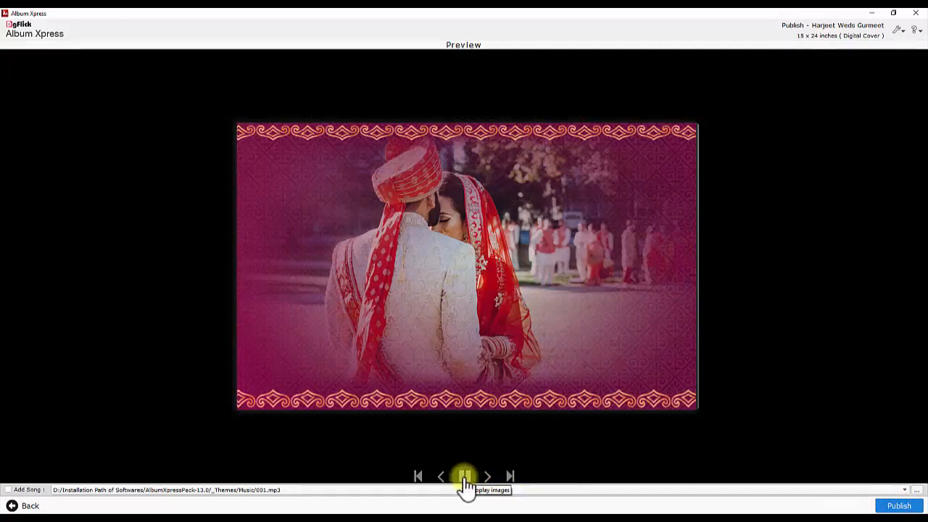
Page through the preview spreads, test the photo links, and add 001.mp3 as background song
{"action": "left_click", "coordinate": [464, 476]}
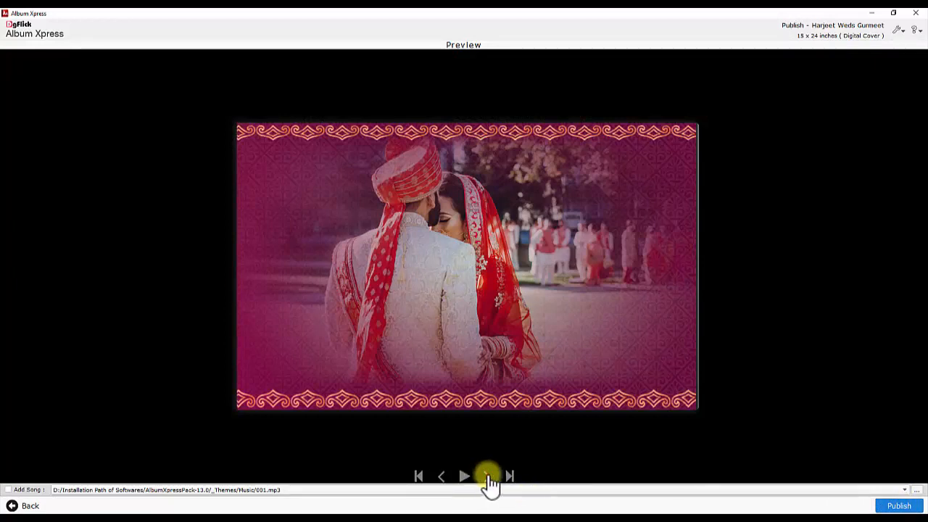
{"action": "left_click", "coordinate": [509, 476]}
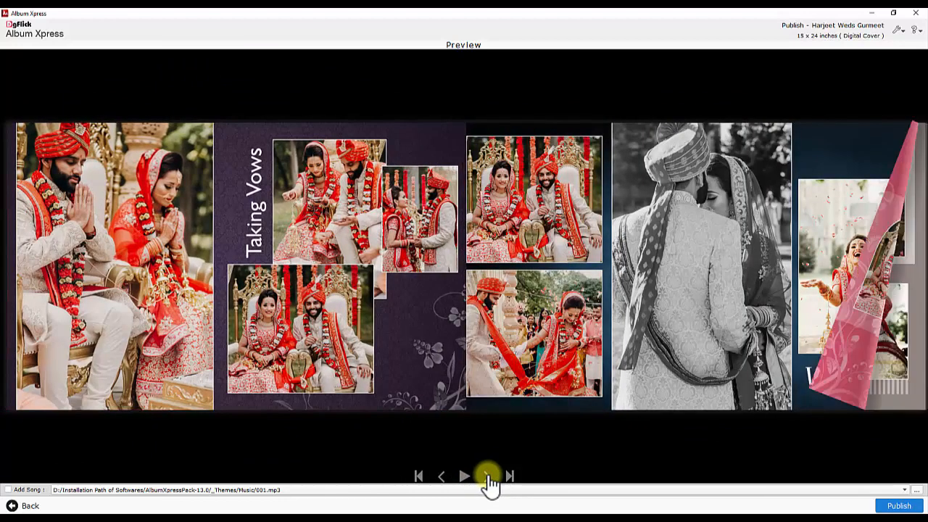
{"action": "left_click", "coordinate": [509, 475]}
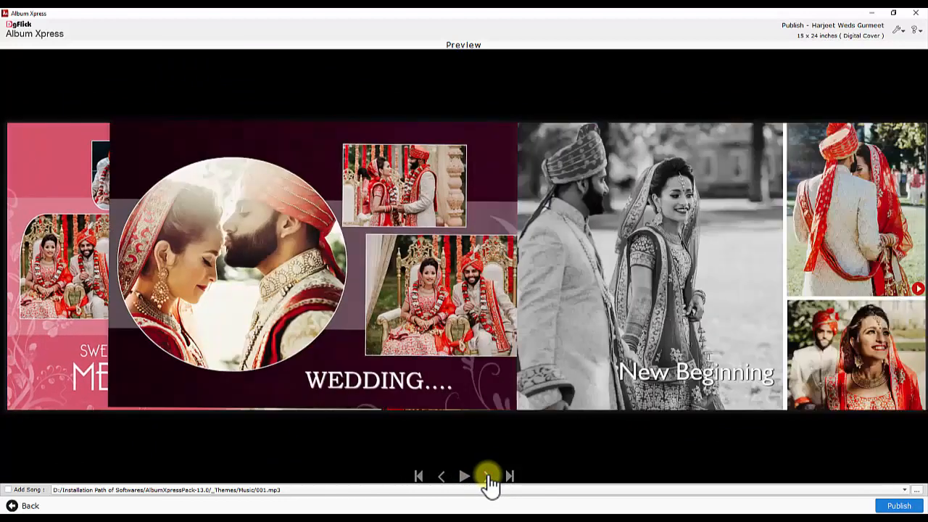
{"action": "left_click", "coordinate": [464, 476]}
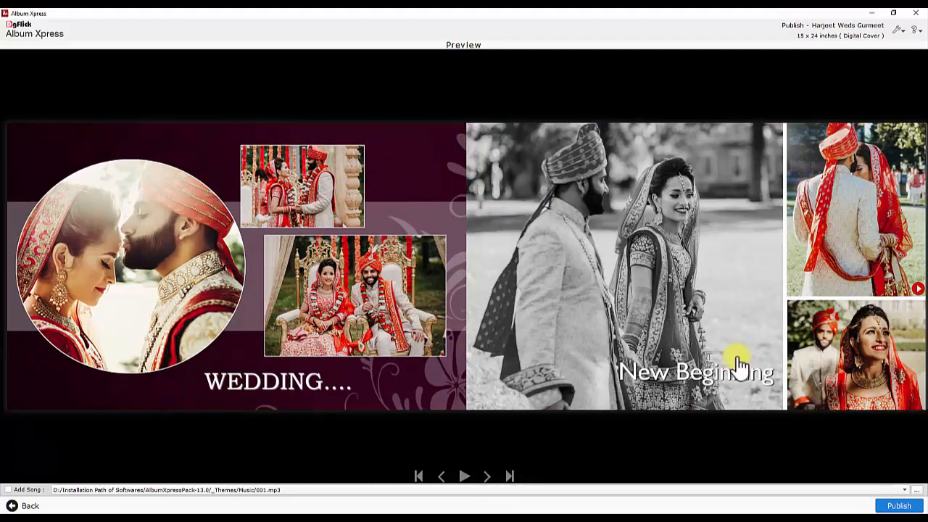
{"action": "mouse_move", "coordinate": [916, 293]}
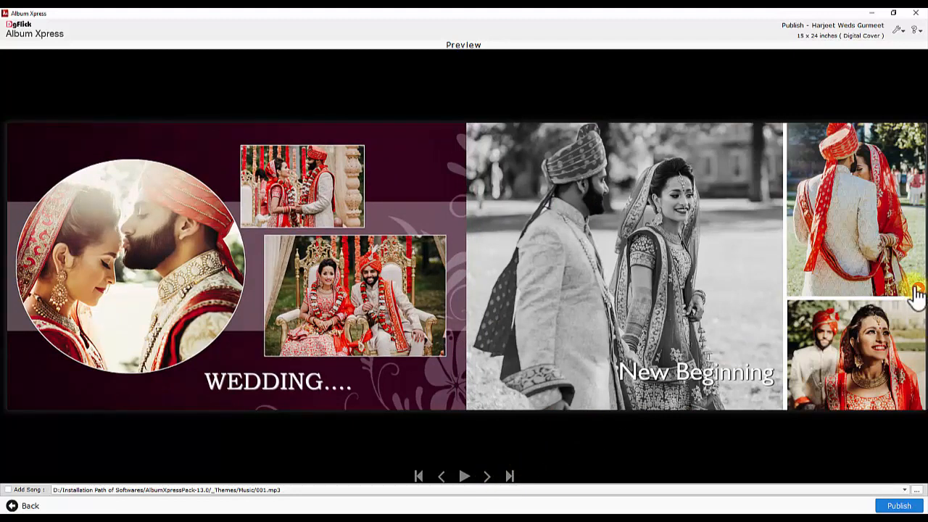
{"action": "left_click", "coordinate": [464, 475]}
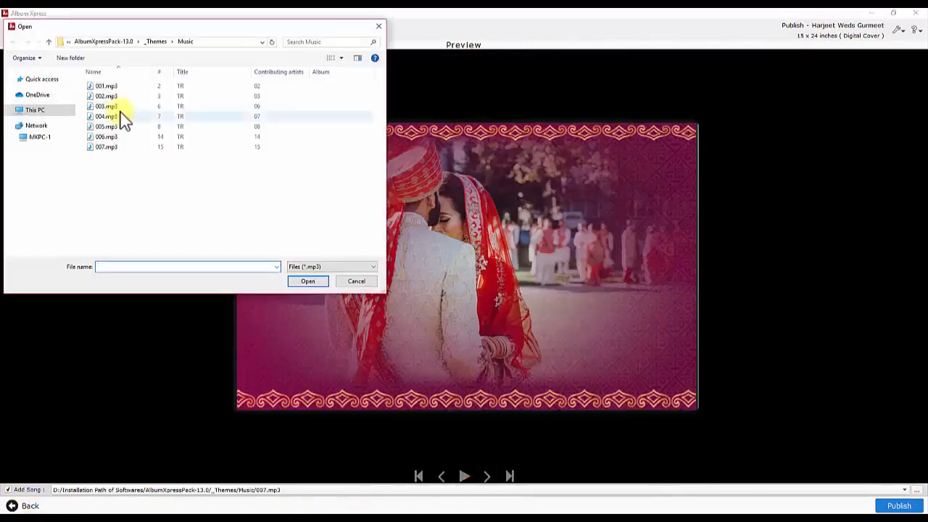
{"action": "left_click", "coordinate": [307, 280]}
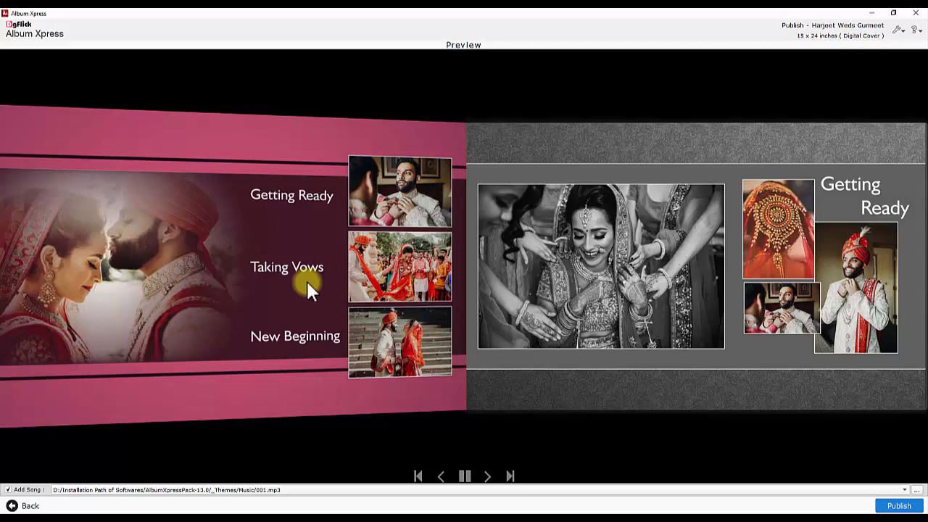
{"action": "left_click", "coordinate": [464, 477]}
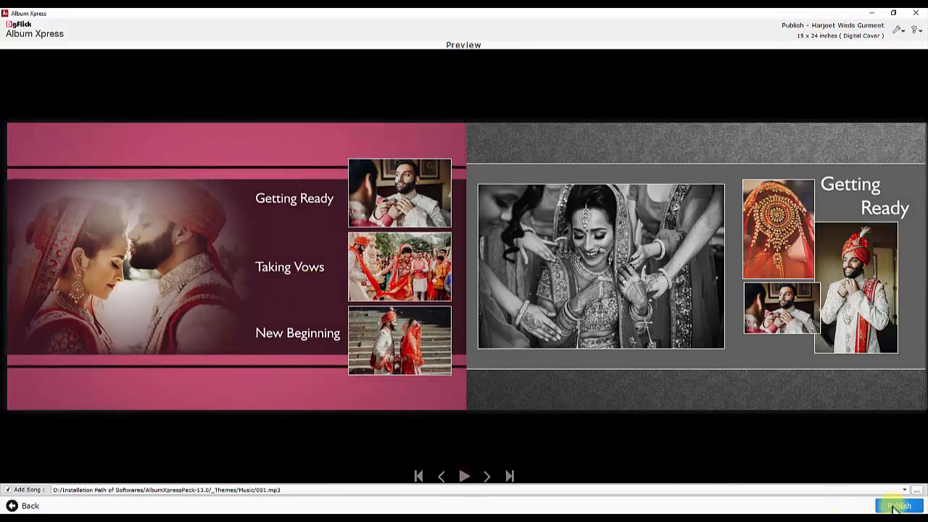
Start publishing and sign in with the saved email and password
{"action": "left_click", "coordinate": [899, 505]}
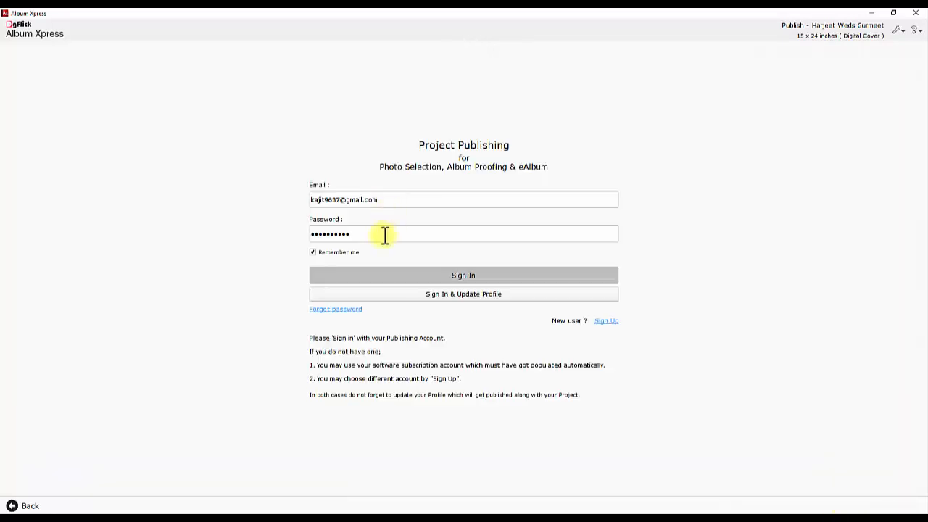
{"action": "mouse_move", "coordinate": [463, 275]}
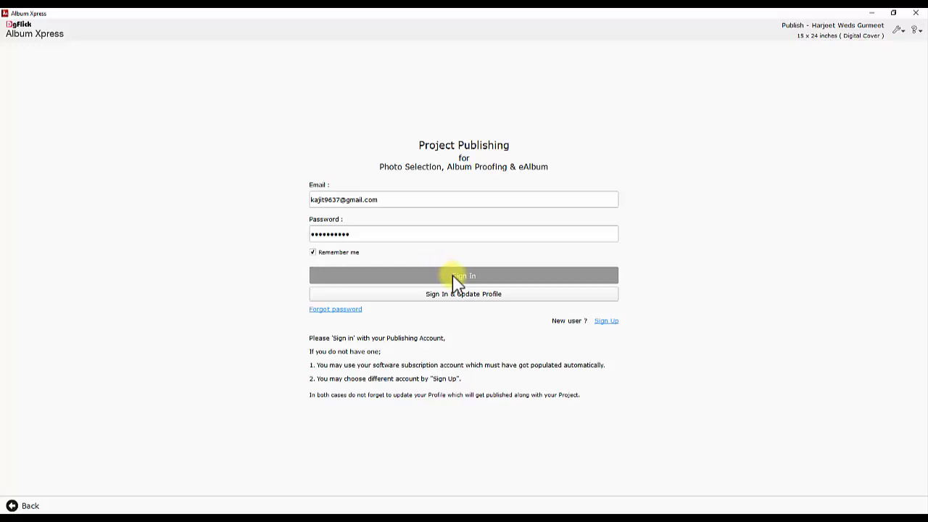
{"action": "mouse_move", "coordinate": [474, 291]}
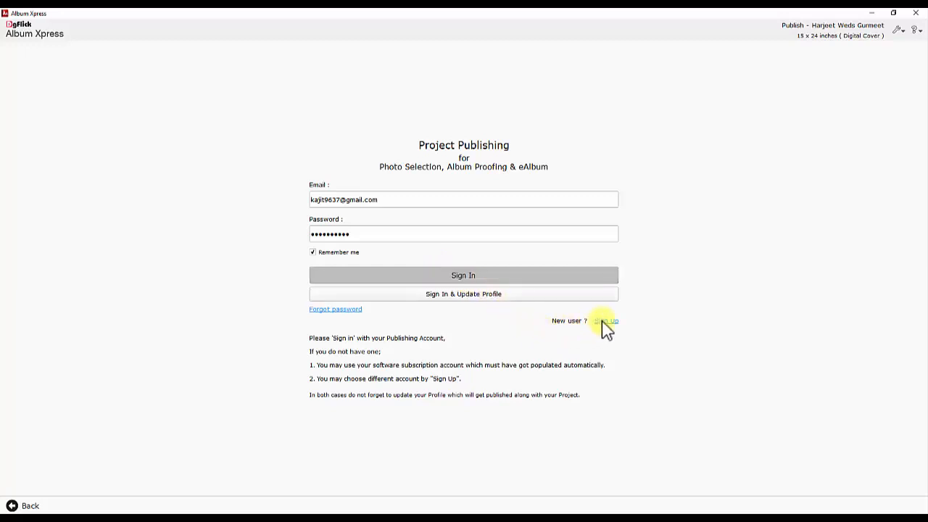
{"action": "left_click", "coordinate": [464, 275]}
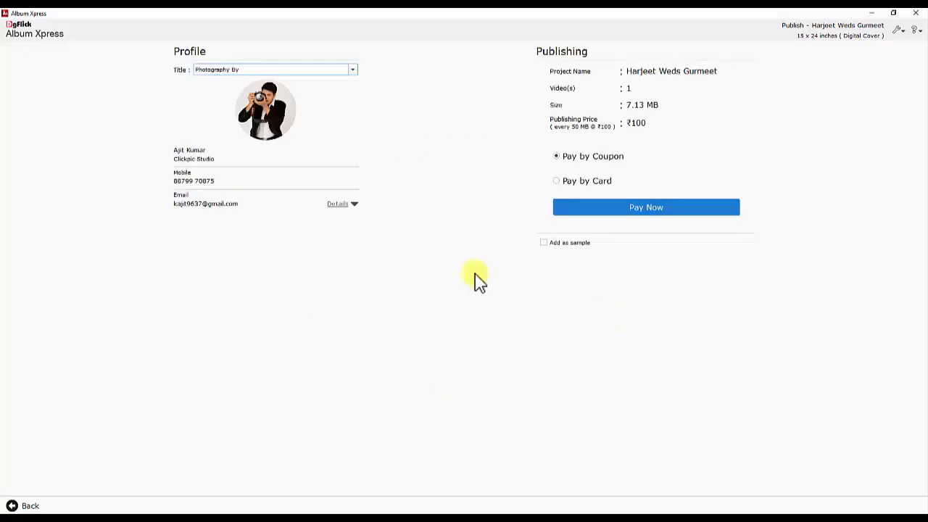
{"action": "left_click", "coordinate": [338, 203]}
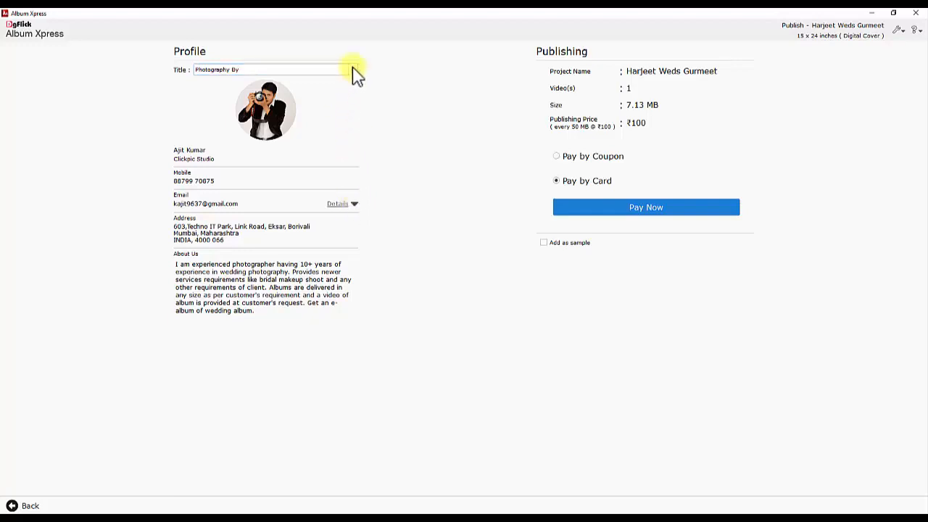
{"action": "left_click", "coordinate": [352, 70]}
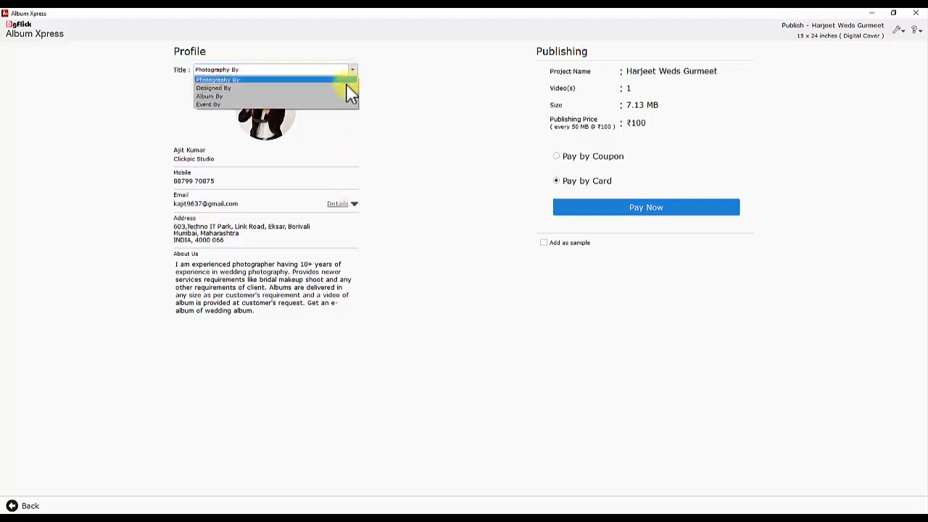
{"action": "left_click", "coordinate": [218, 79]}
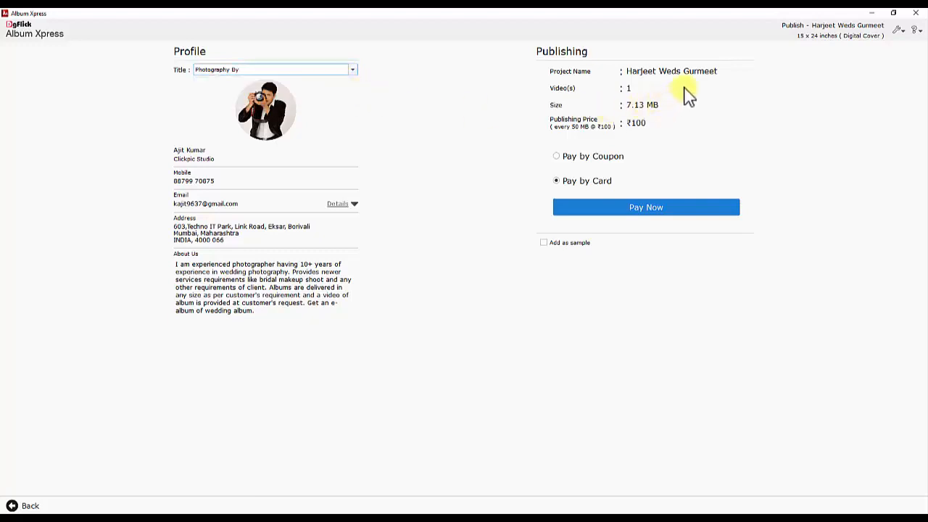
{"action": "left_click", "coordinate": [272, 69]}
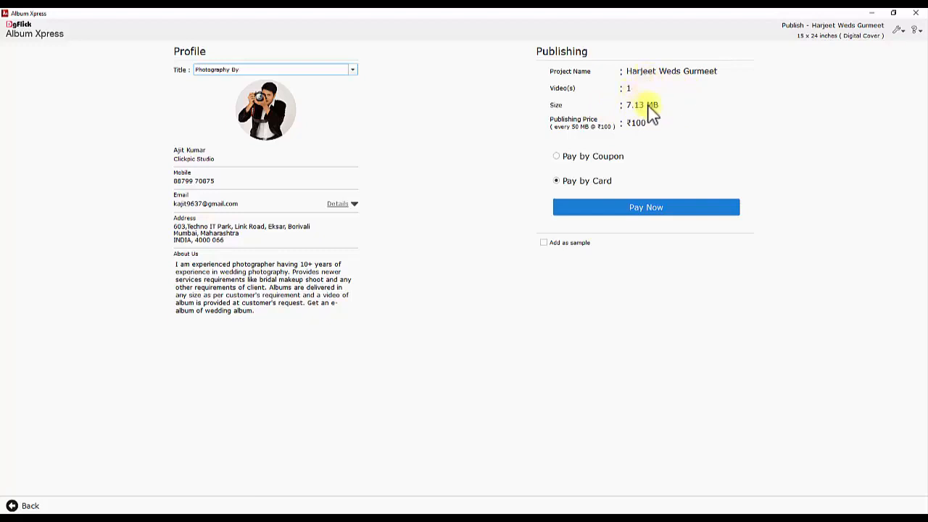
{"action": "mouse_move", "coordinate": [641, 130]}
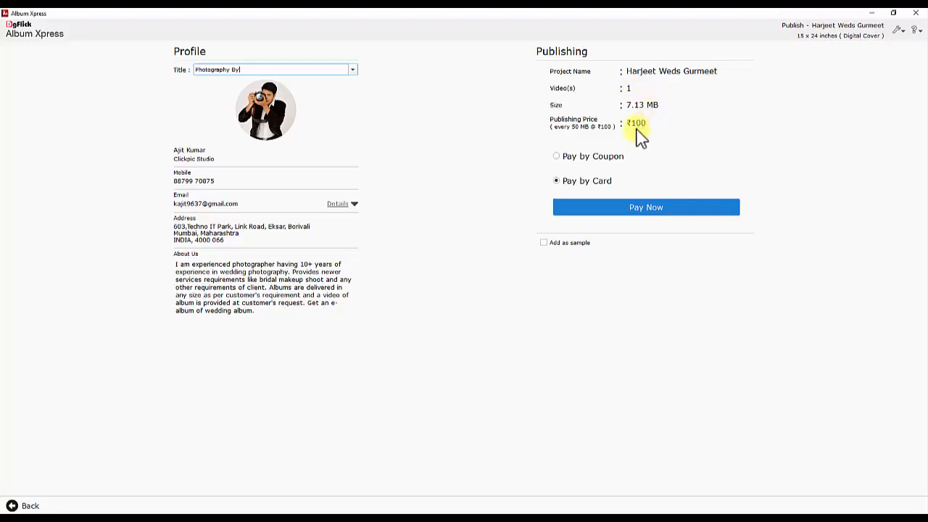
{"action": "mouse_move", "coordinate": [629, 145]}
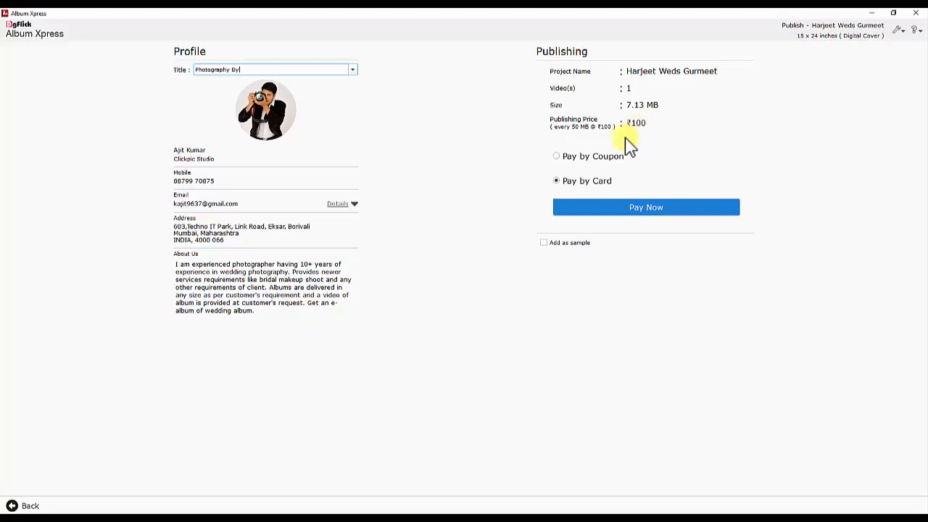
{"action": "mouse_move", "coordinate": [593, 209]}
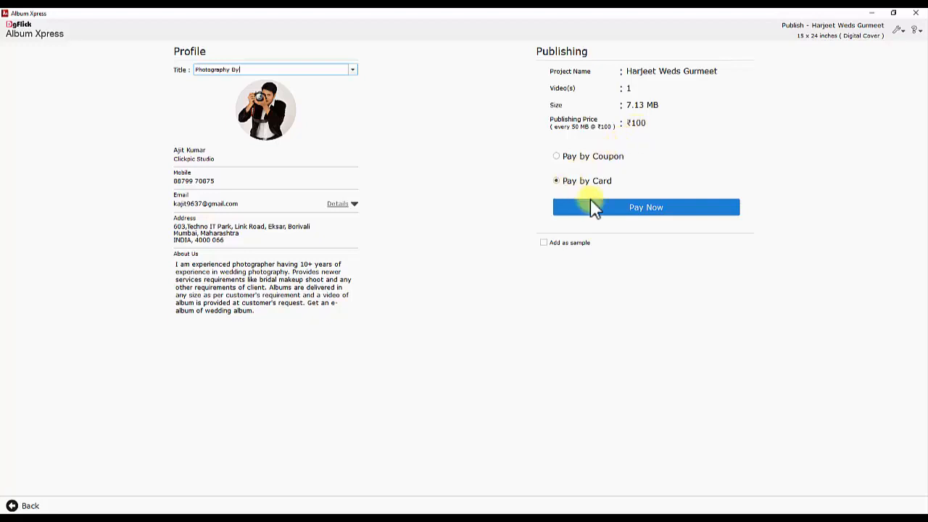
{"action": "mouse_move", "coordinate": [605, 216]}
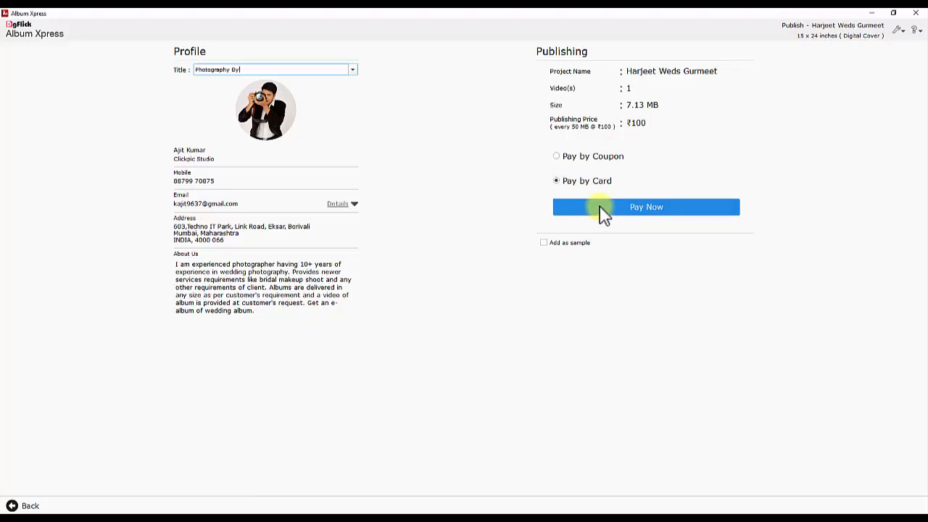
{"action": "left_click", "coordinate": [556, 156]}
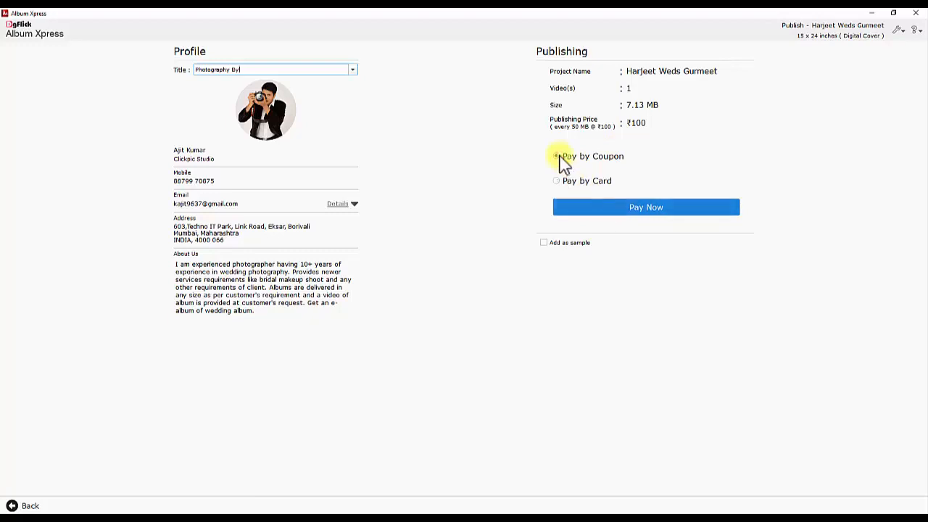
{"action": "left_click", "coordinate": [645, 206]}
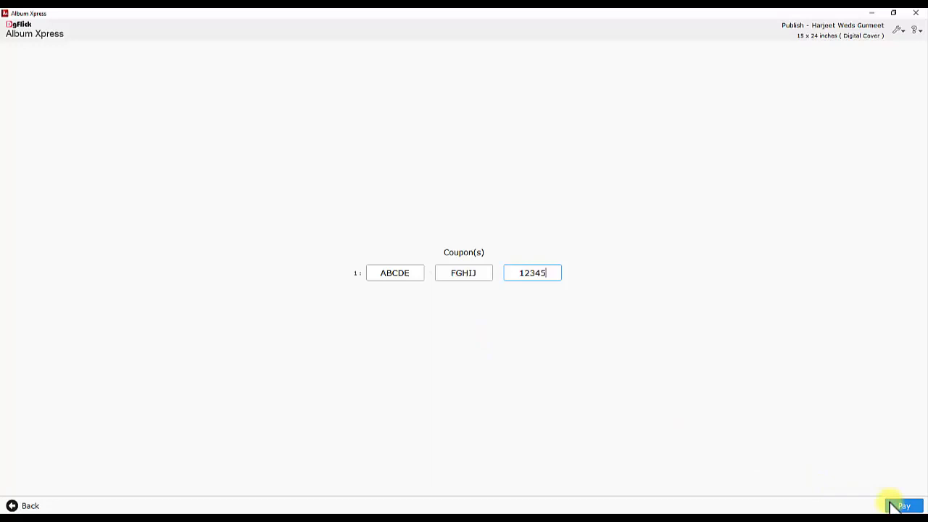
Redeem the coupon to upload and publish the album
{"action": "left_click", "coordinate": [903, 506]}
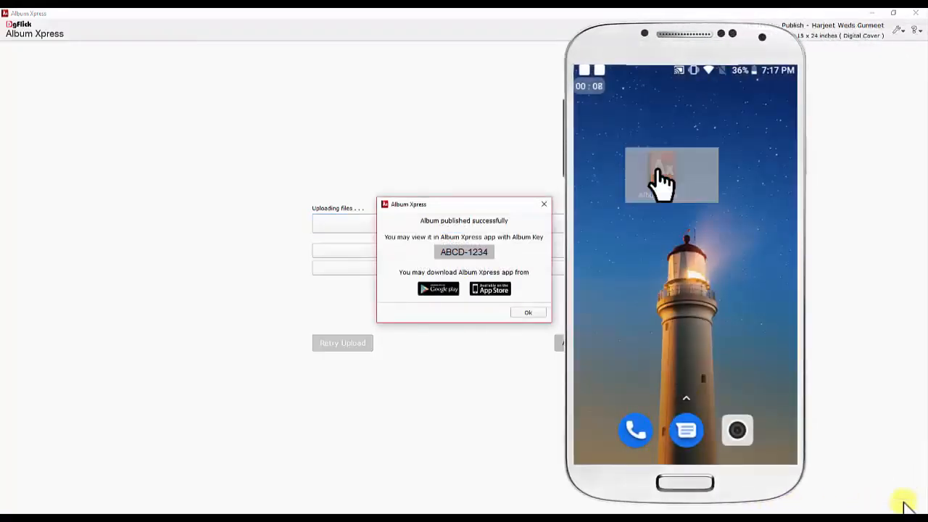
Launch the Album Xpress app on the phone and show the album's share options
{"action": "left_click", "coordinate": [670, 174]}
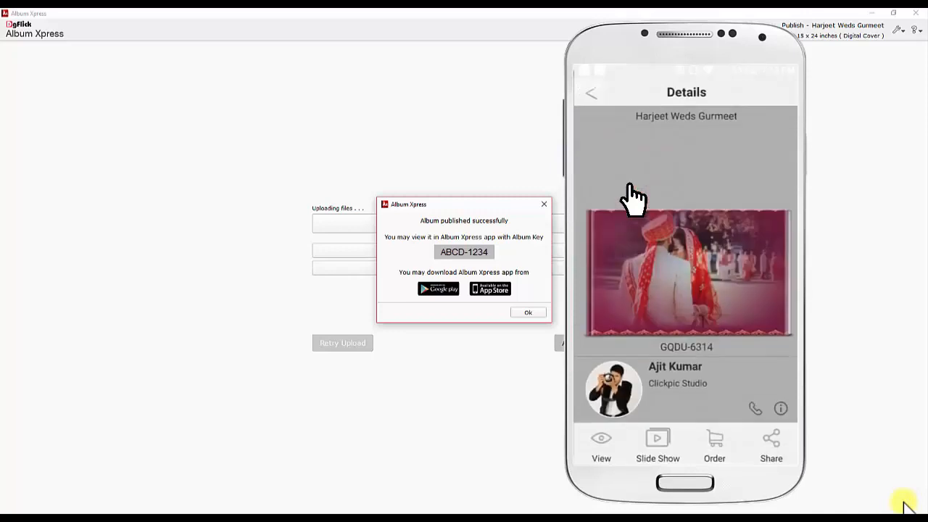
{"action": "left_click", "coordinate": [770, 440]}
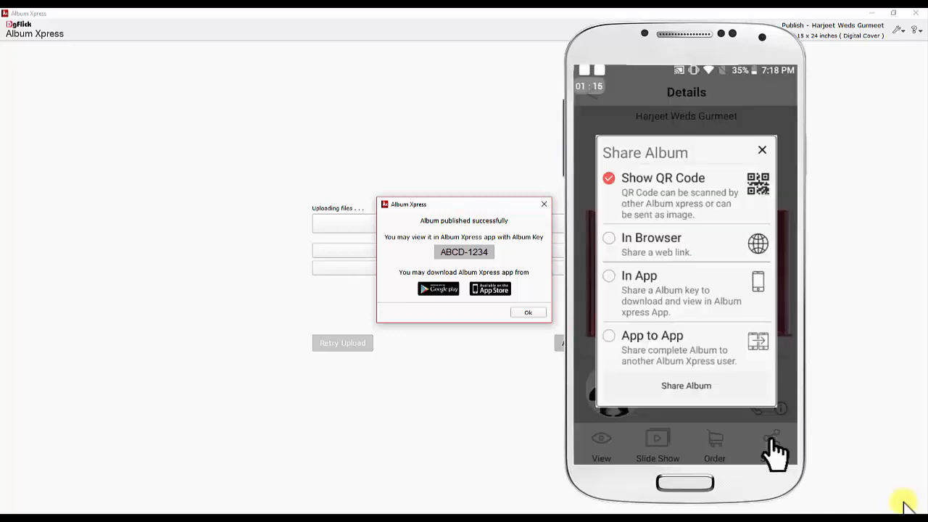